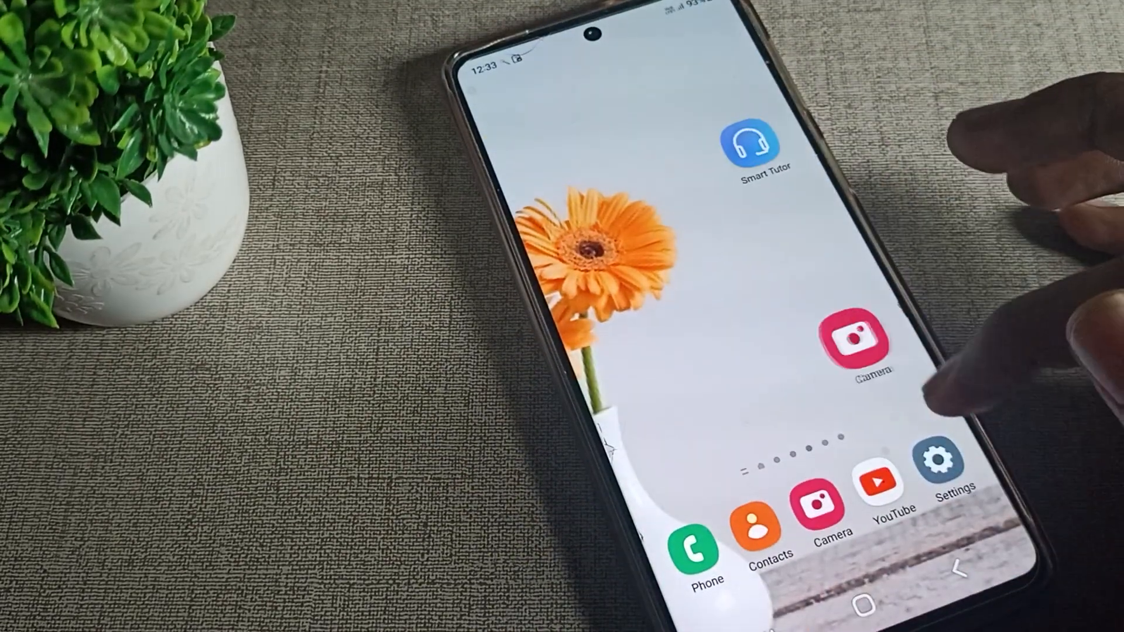
Reach the Notifications page of Settings from the home screen
{"action": "left_click", "coordinate": [939, 464]}
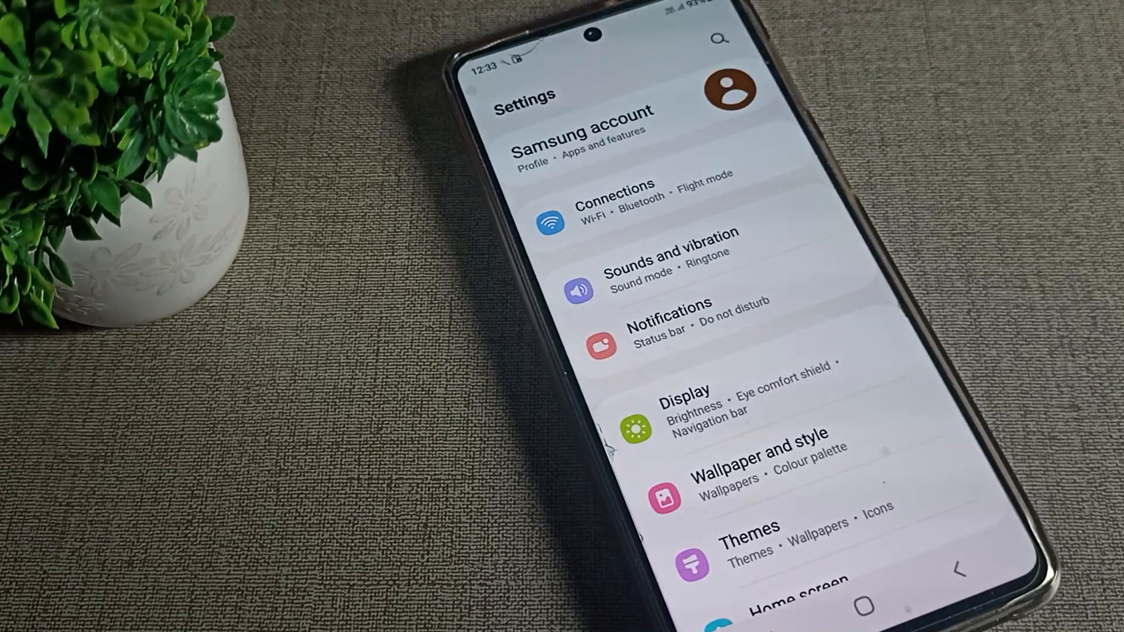
{"action": "left_click", "coordinate": [658, 315]}
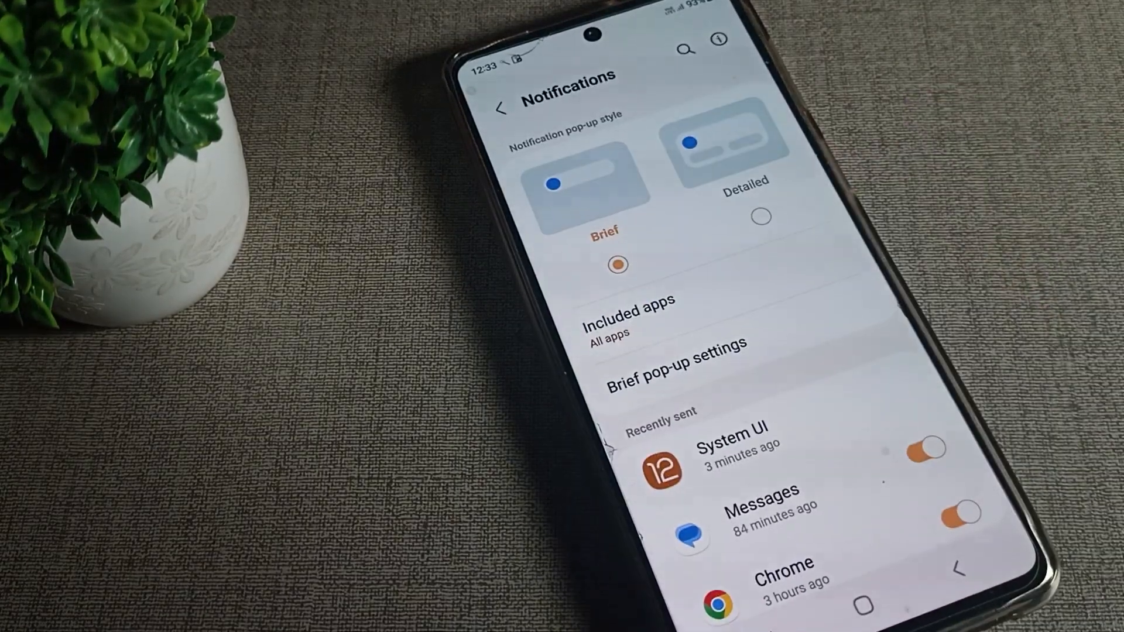
Reveal the full App notifications list of all 97 apps with their switches
{"action": "scroll", "scroll_direction": "down", "scroll_amount": 3}
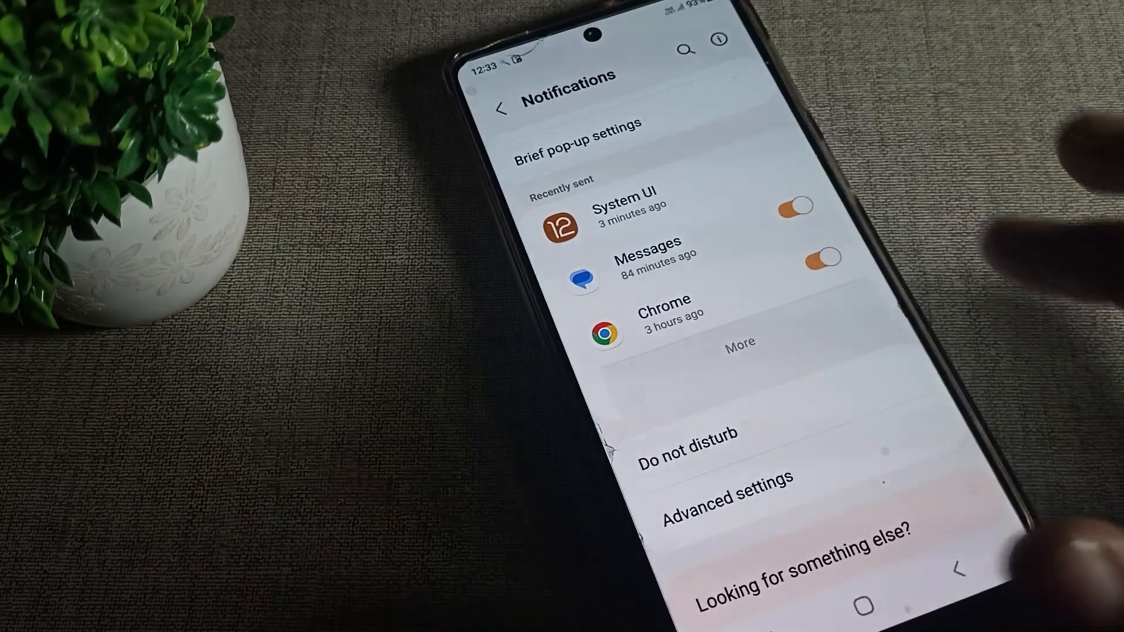
{"action": "left_click", "coordinate": [738, 341]}
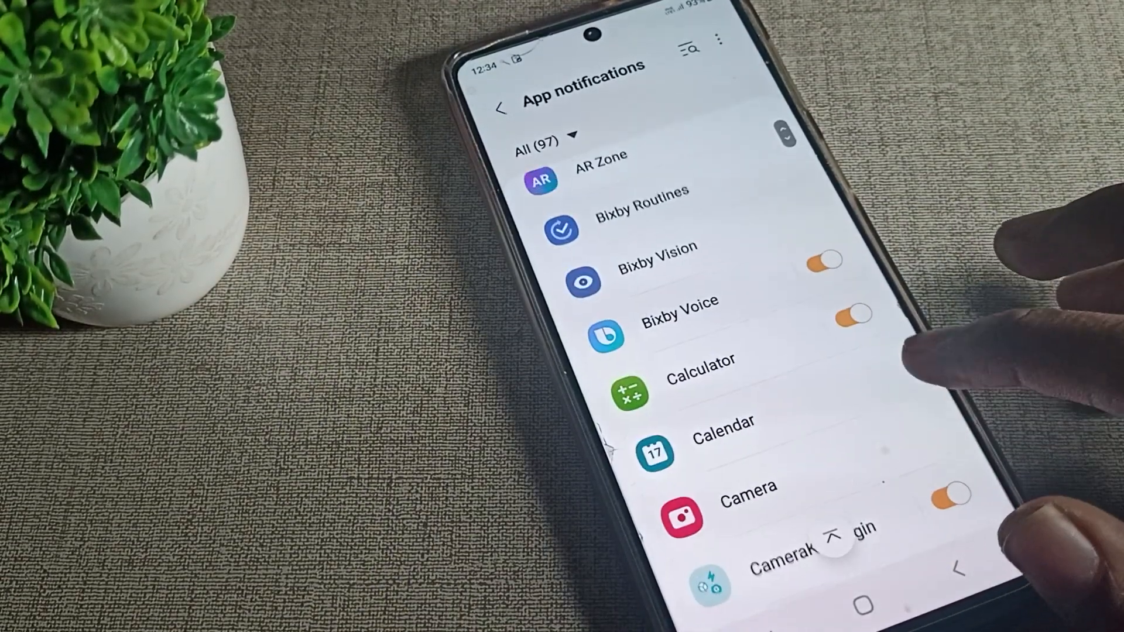
Scroll the App notifications list down toward Dictionary and the G apps
{"action": "scroll", "scroll_direction": "down", "scroll_amount": 3}
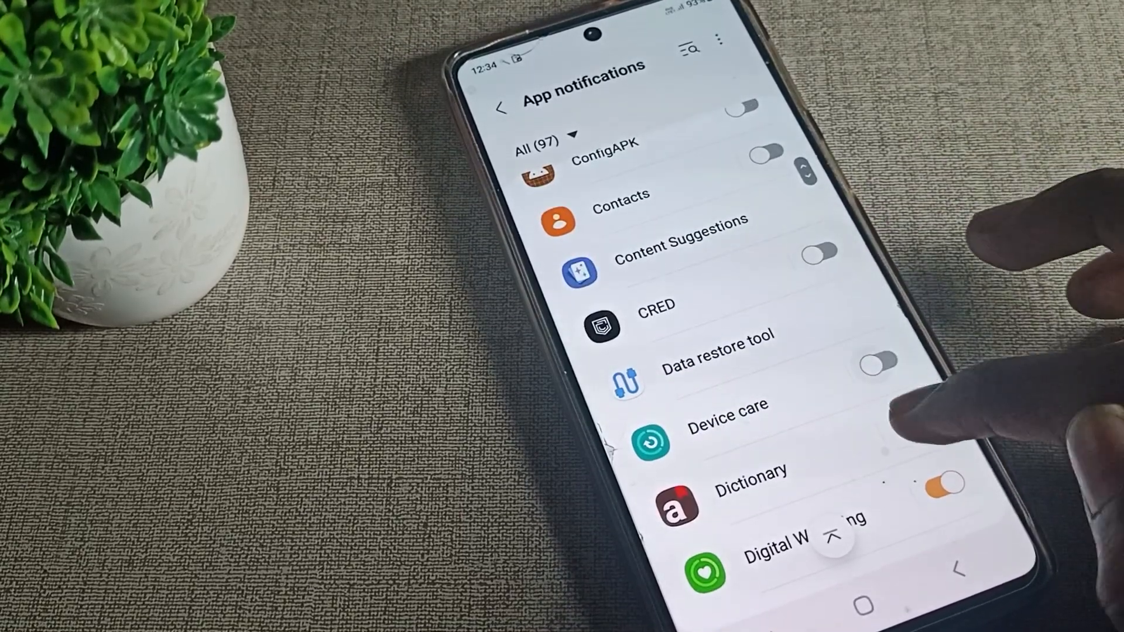
{"action": "scroll", "scroll_direction": "down", "scroll_amount": 3}
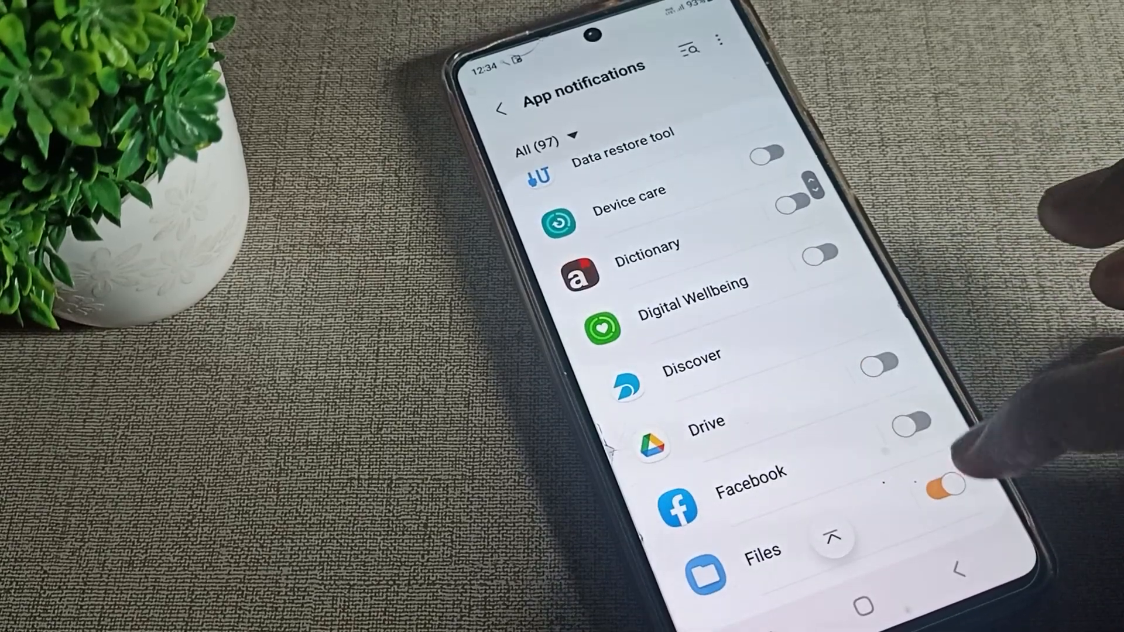
{"action": "scroll", "scroll_direction": "down", "scroll_amount": 3}
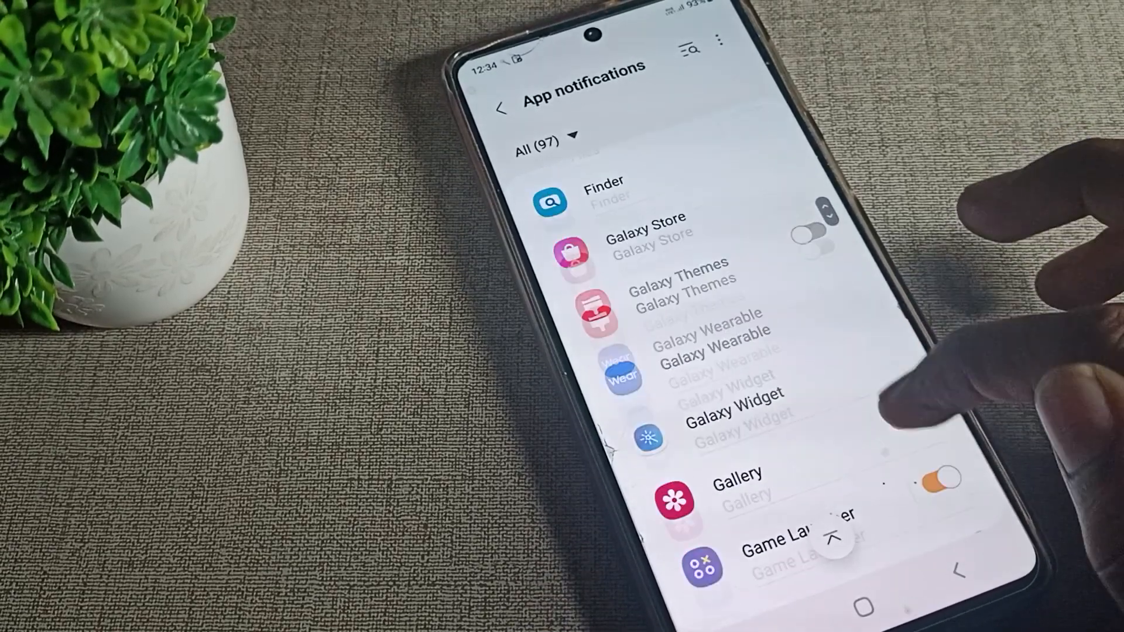